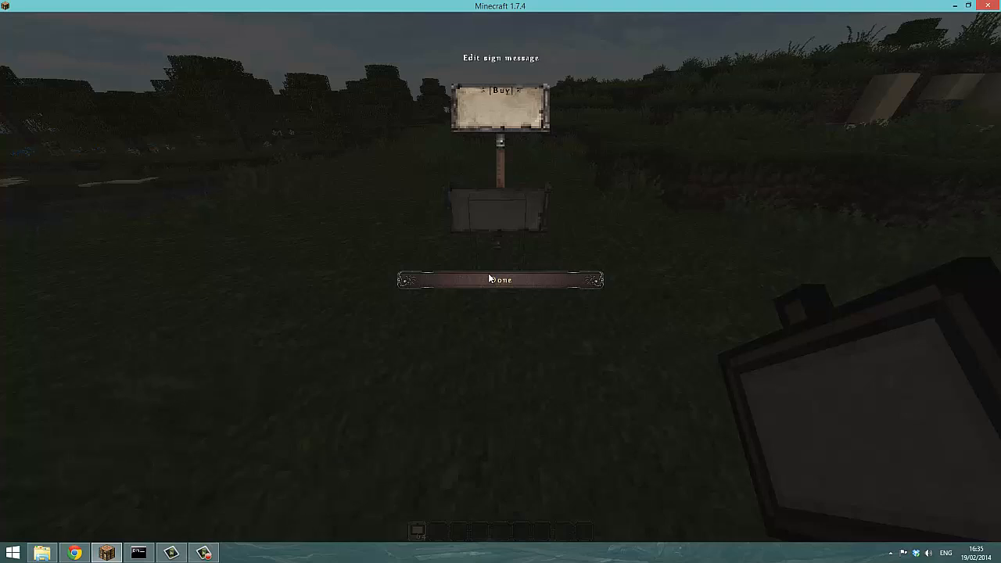
Finish the [Buy] sign and select config in the plugins\Essentials folder.
left_click(500, 279)
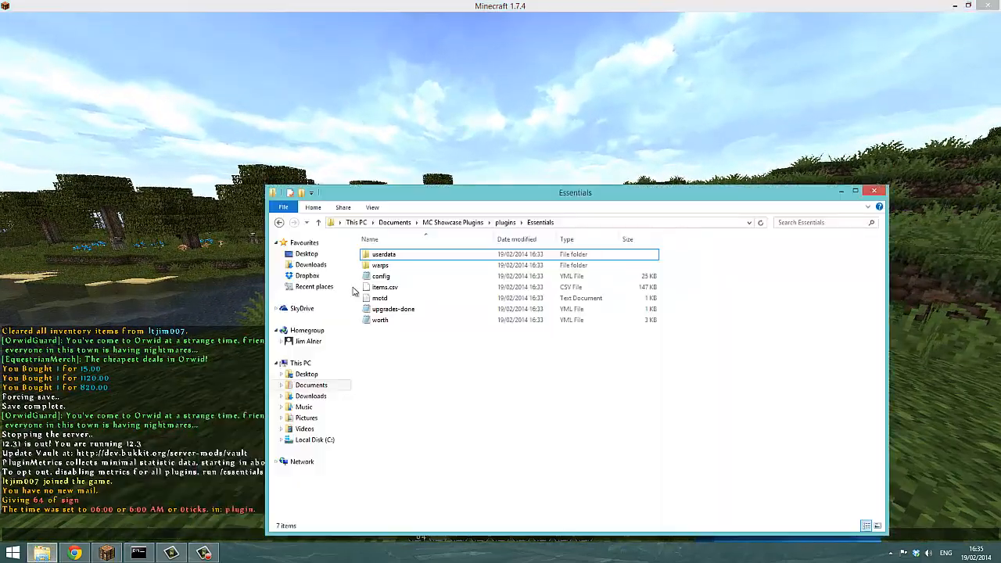
left_click(381, 276)
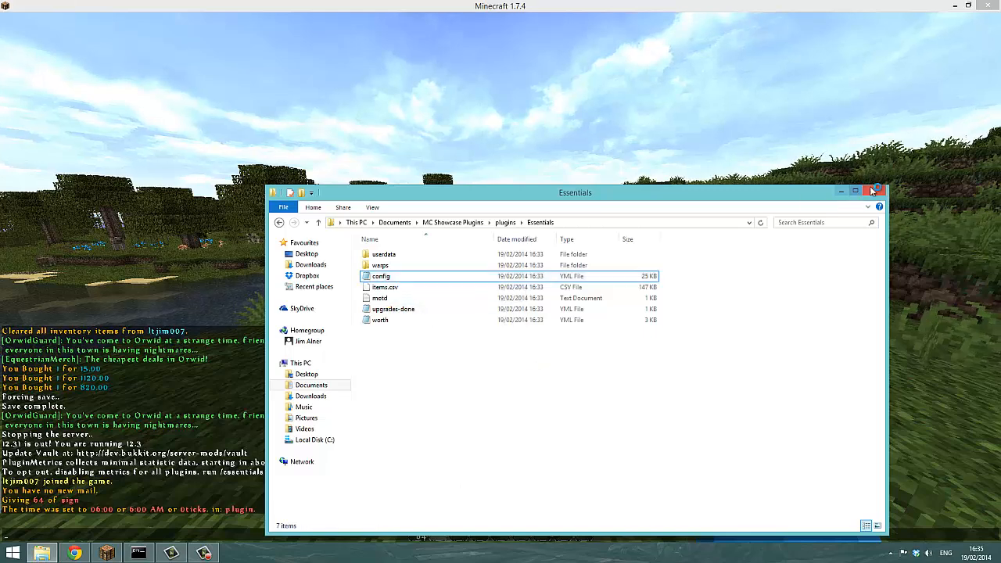
Open config.yml in Notepad++ and scroll through player commands to the signs.use entries.
double_click(380, 276)
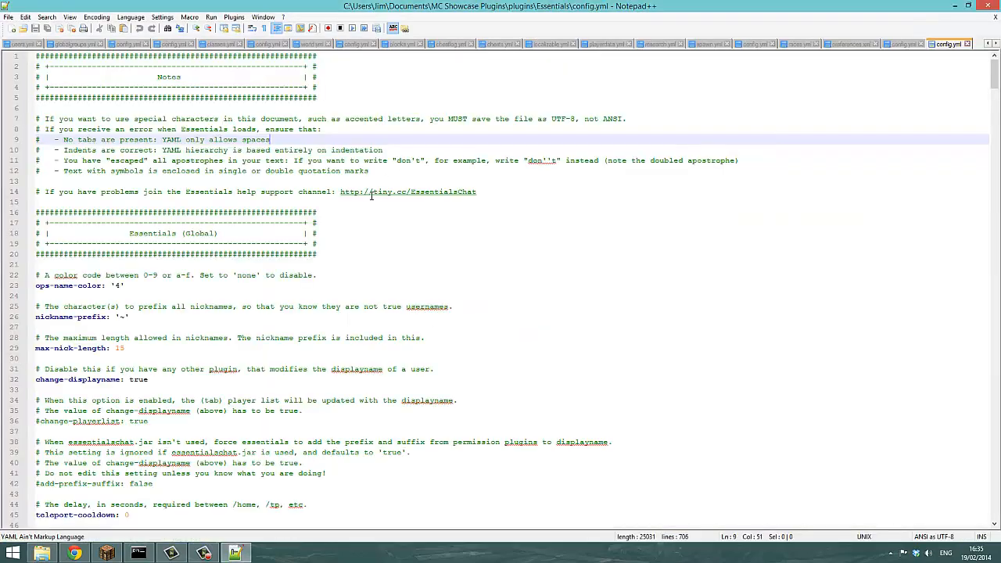
scroll("down", 3)
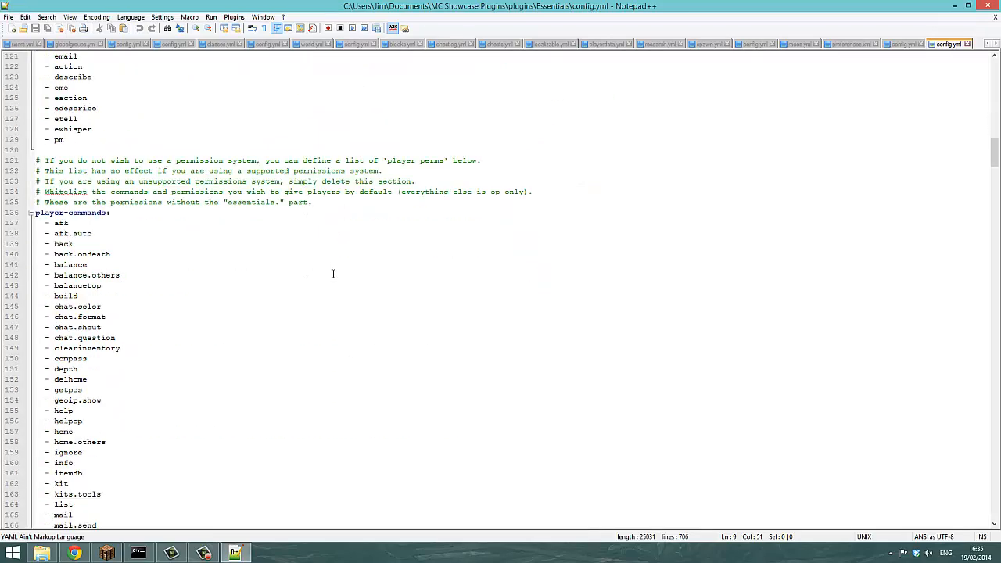
scroll("down", 3)
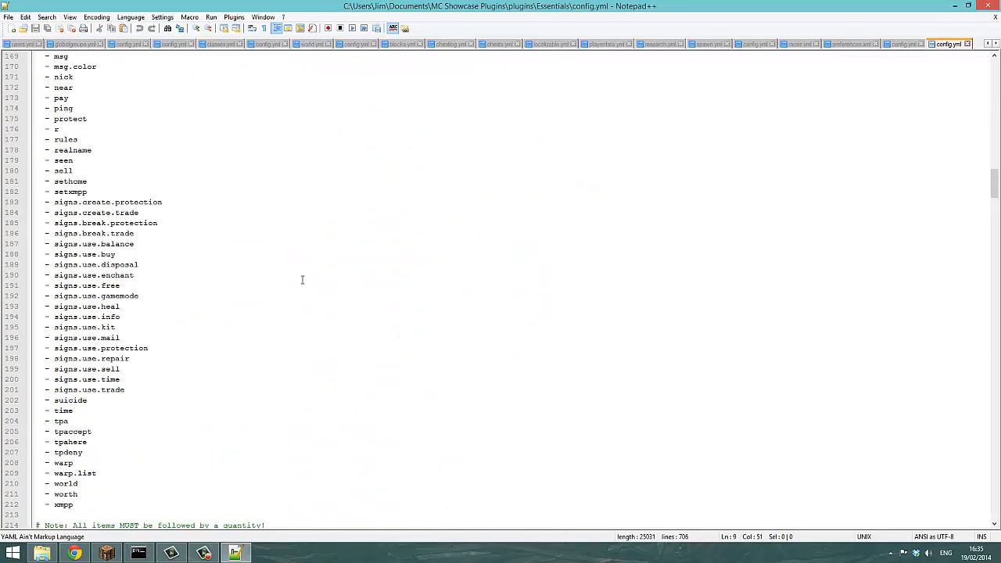
scroll("up", 3)
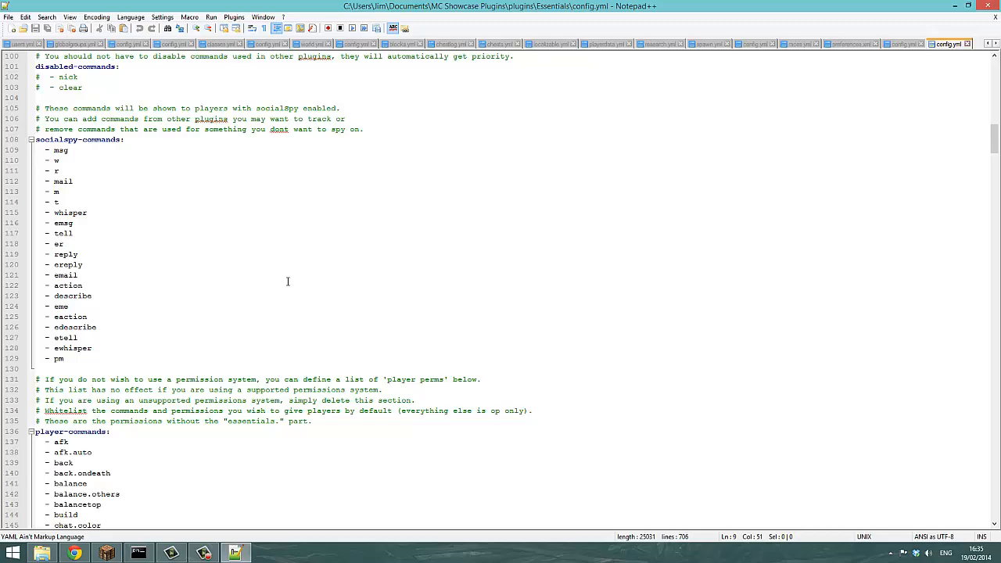
scroll("up", 3)
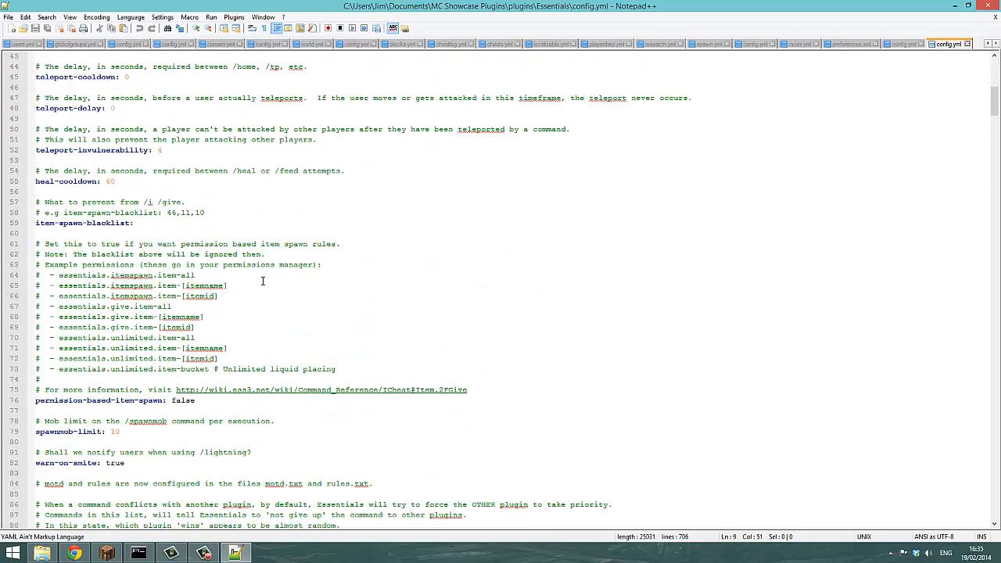
scroll("down", 3)
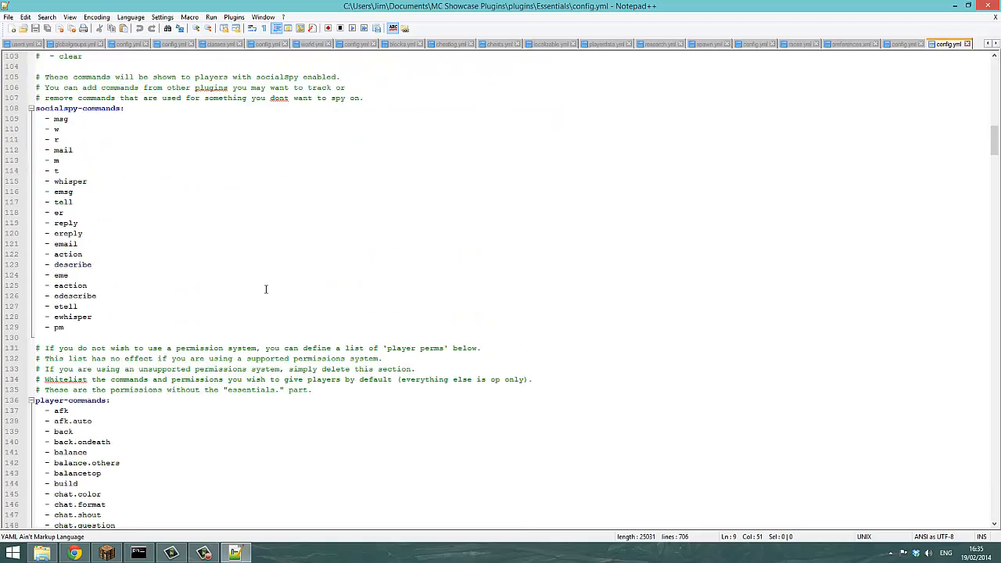
scroll("down", 3)
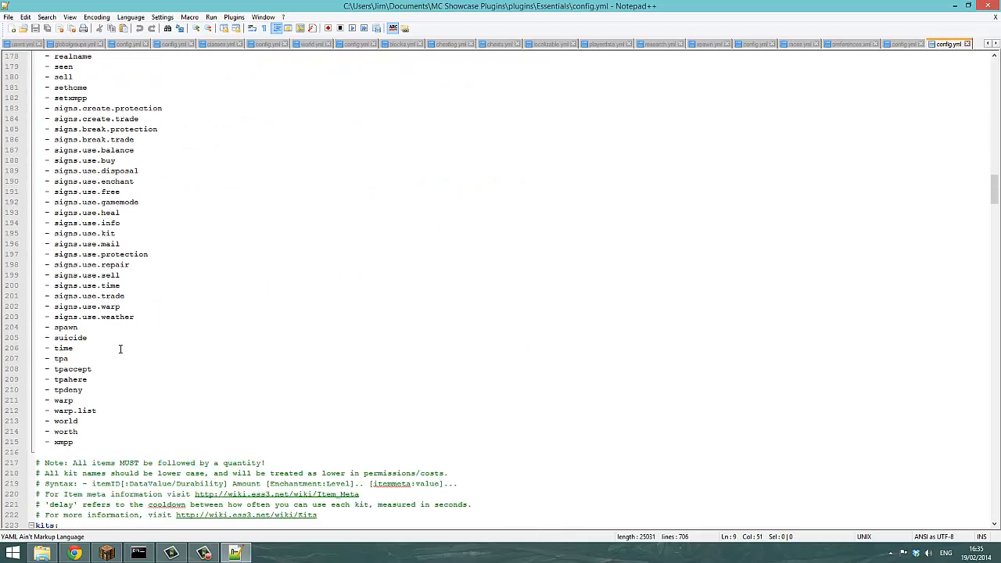
scroll("down", 3)
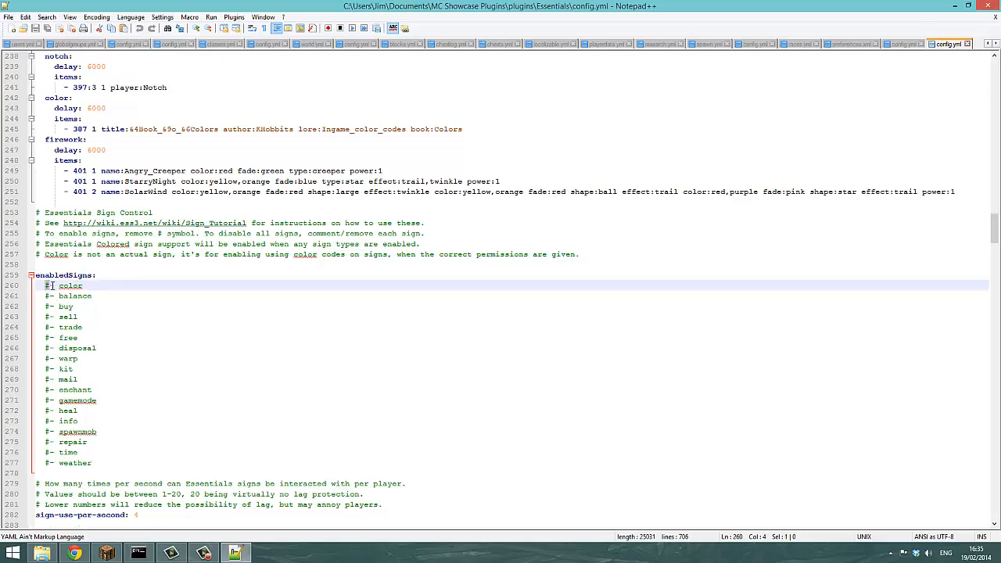
Remove the comment marks from the color and balance lines under enabledSigns.
left_click(70, 296)
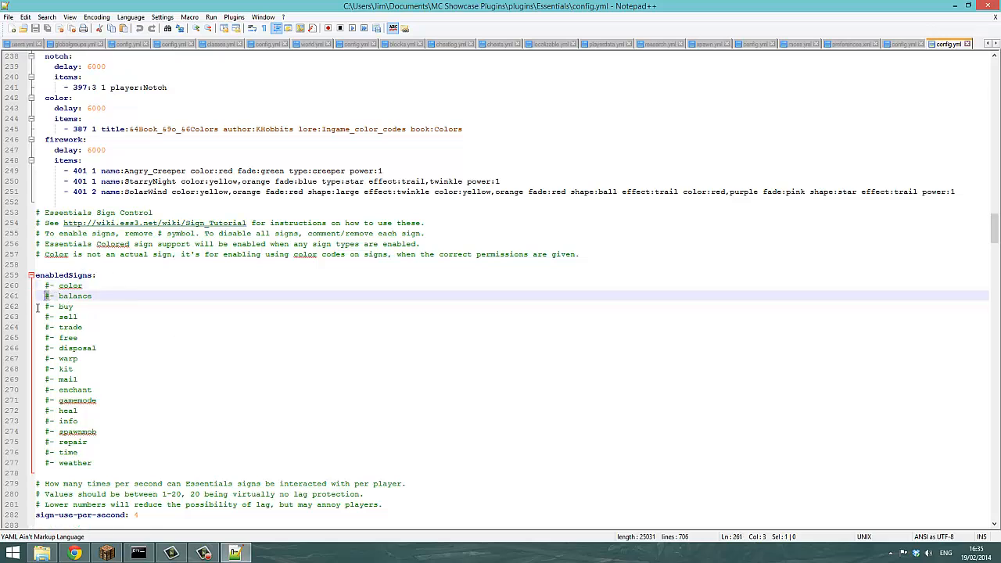
left_click(66, 306)
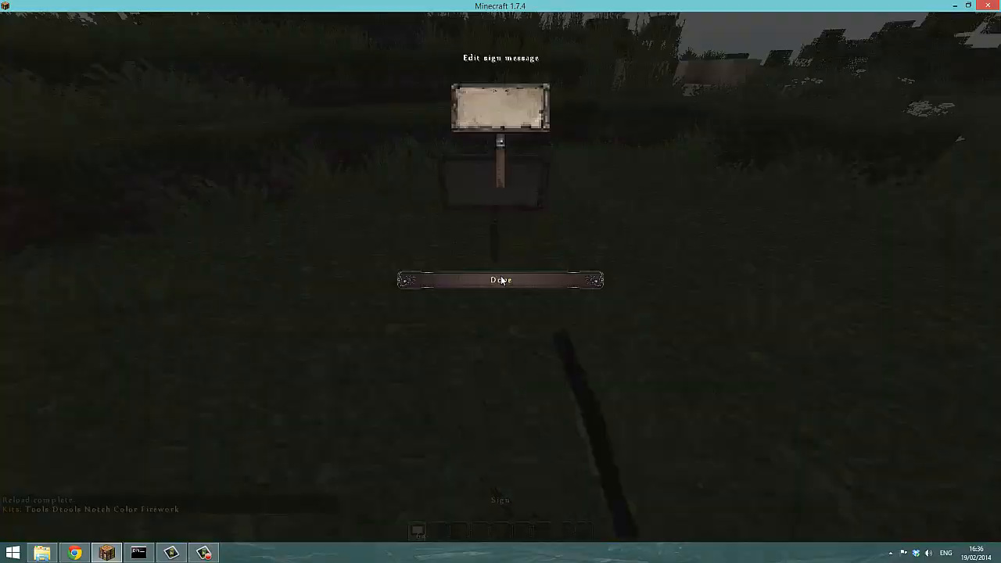
Write a [Kit] sign giving the Tools kit and reselect the sign stack.
type("Kit")
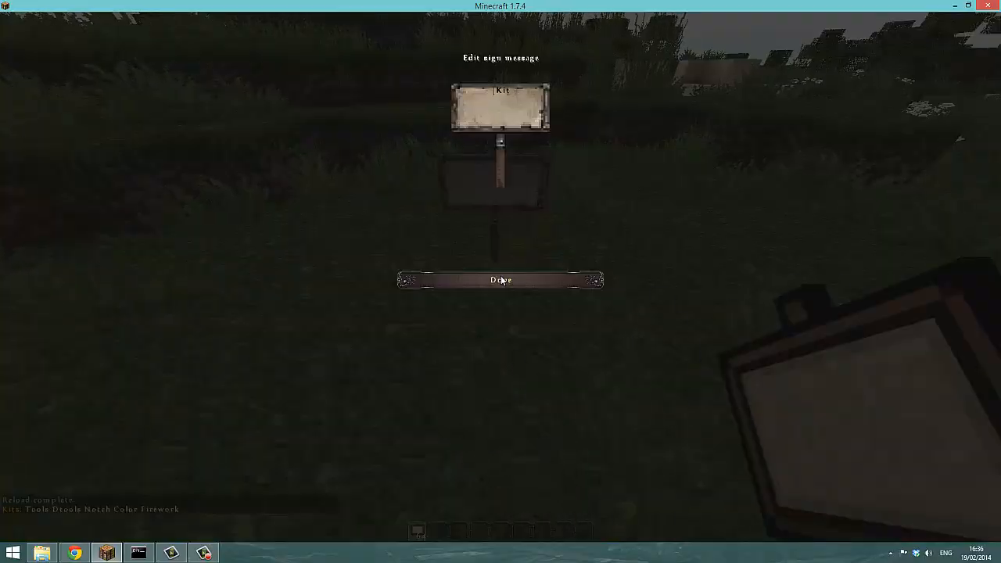
left_click(499, 280)
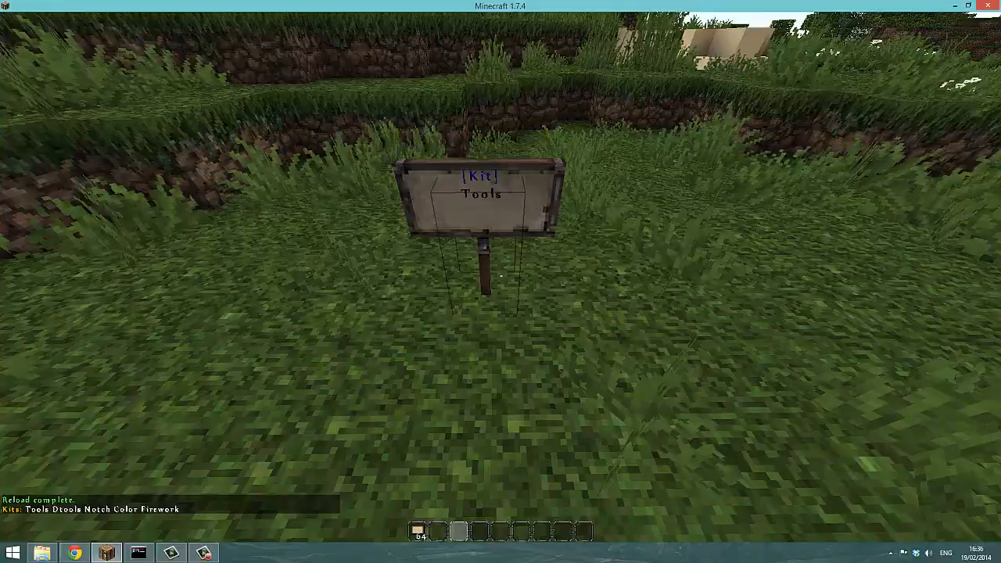
key("e")
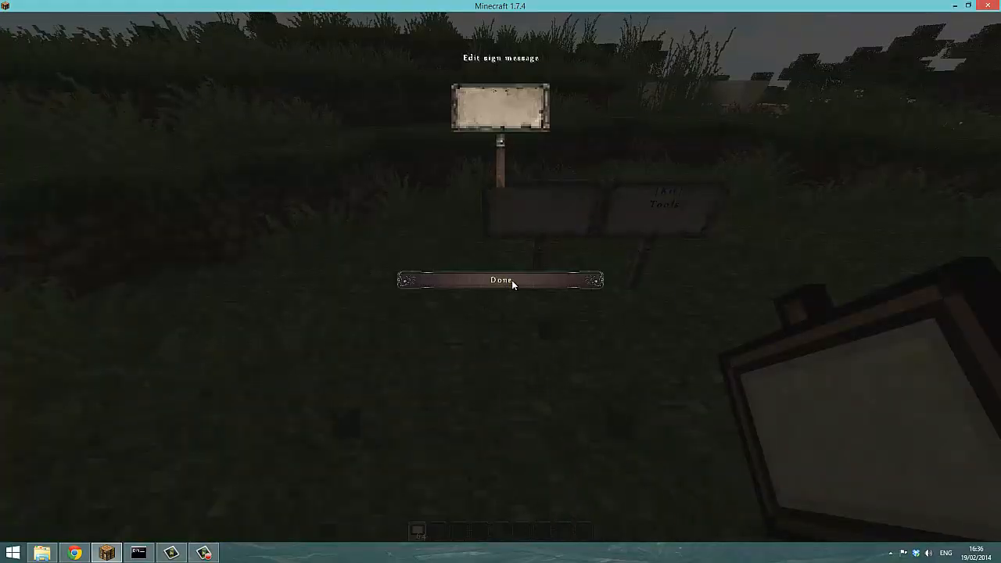
Write a sign with colour-coded &2HELLO and &aCOLOURS! lines.
type("&2HELLO")
left_click(501, 101)
type("&aCOLOURS!")
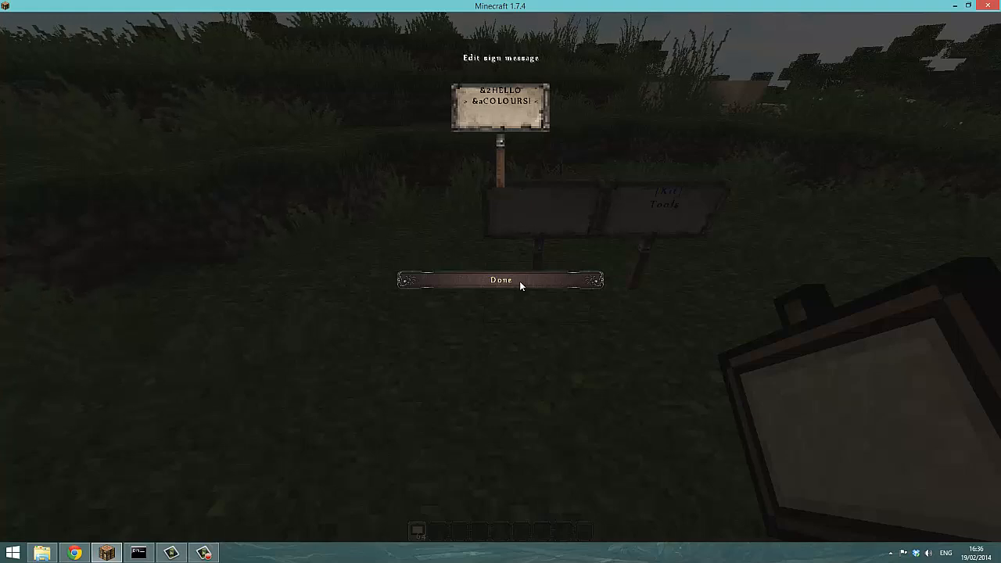
left_click(499, 280)
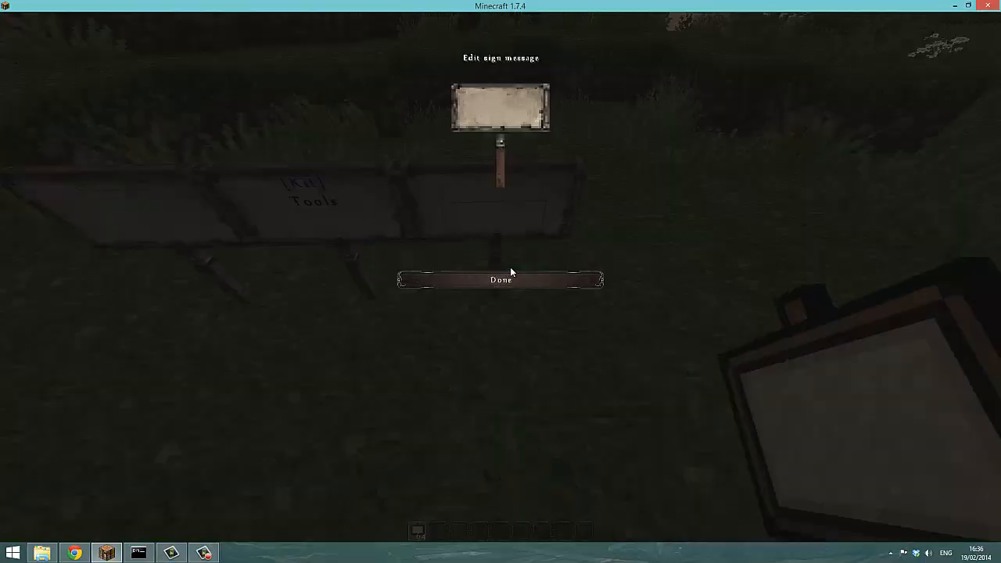
Write a [Buy] sign selling 32 of item 17:1 for $100 and test a purchase.
type("[Buy]")
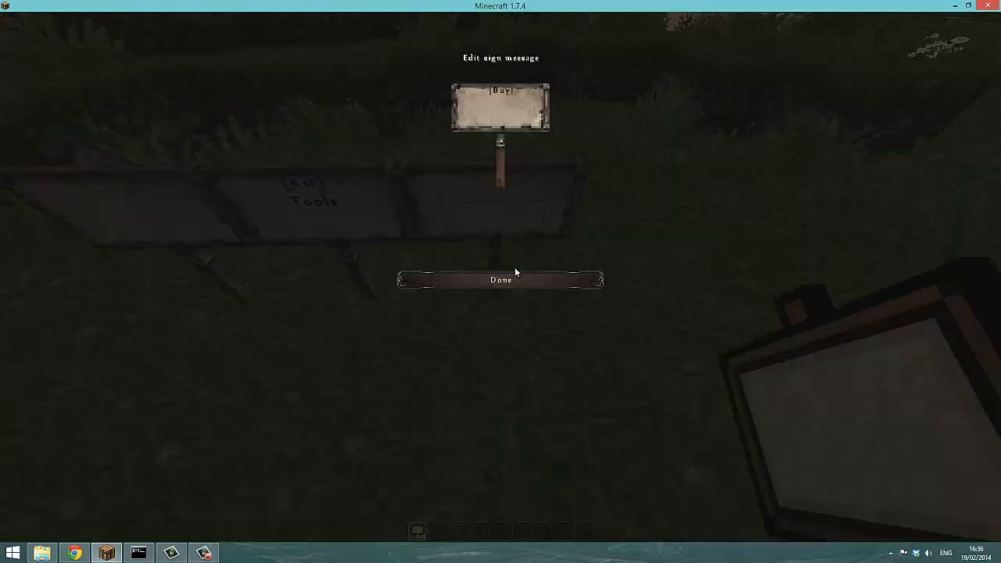
type("32")
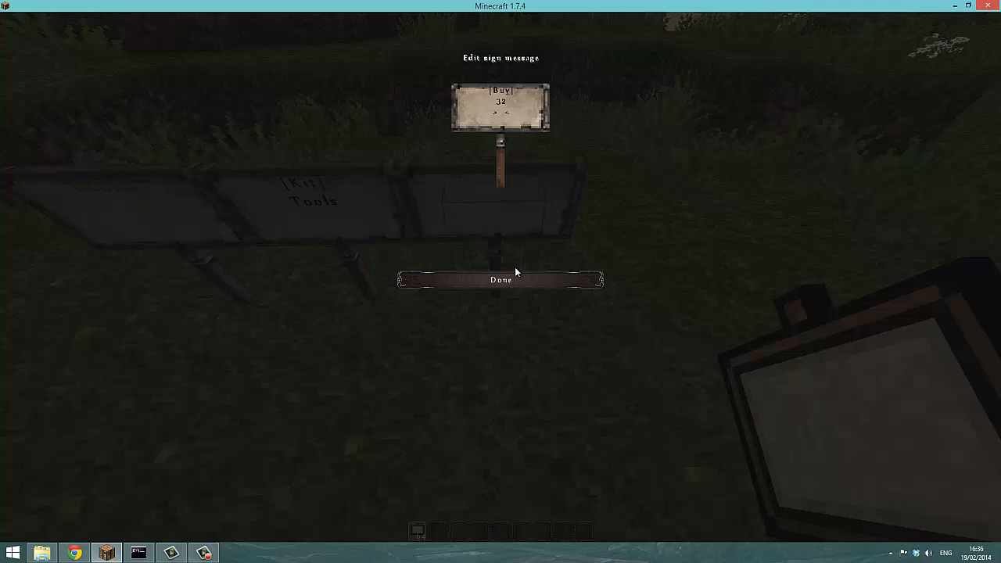
type("17:1")
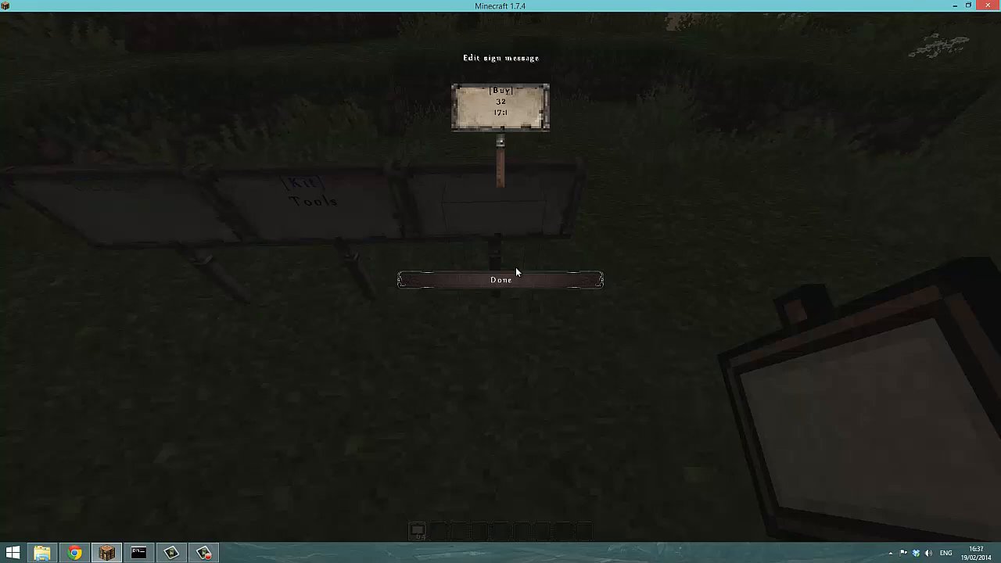
left_click(500, 279)
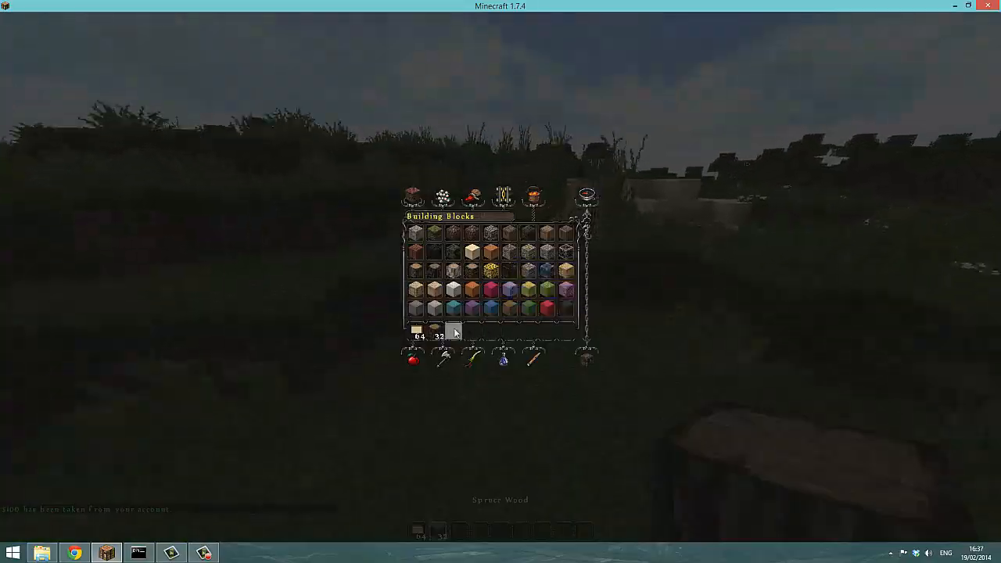
key("e")
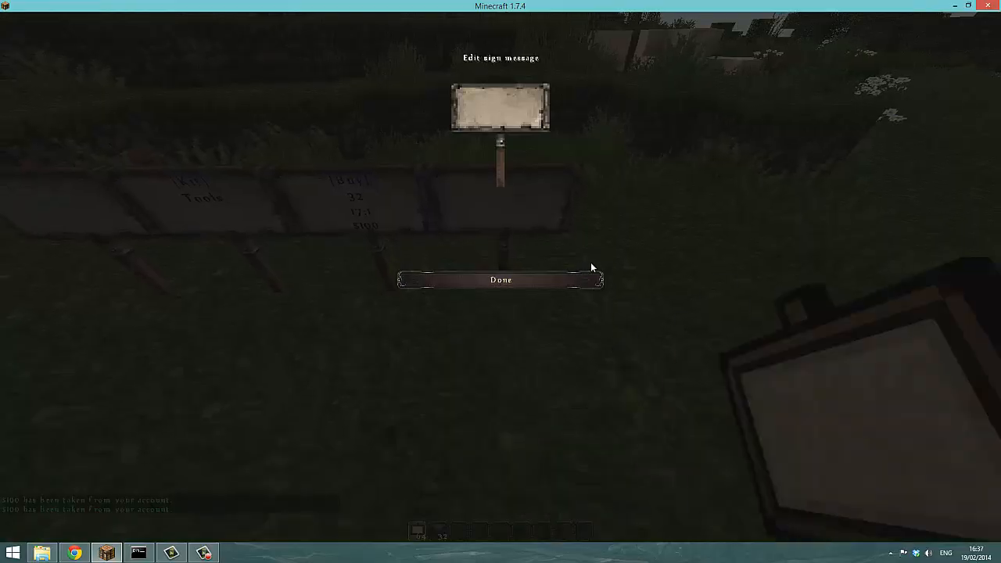
Write a [Sell] sign paying $300 for 16 of item 17:1 and test selling.
type("[Sell]")
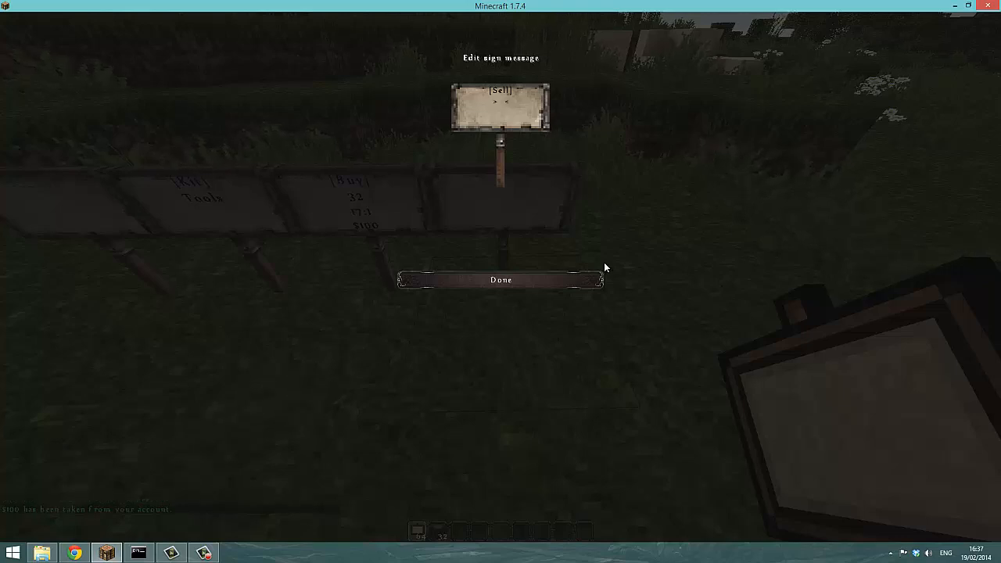
type("16")
left_click(501, 112)
type("17:1")
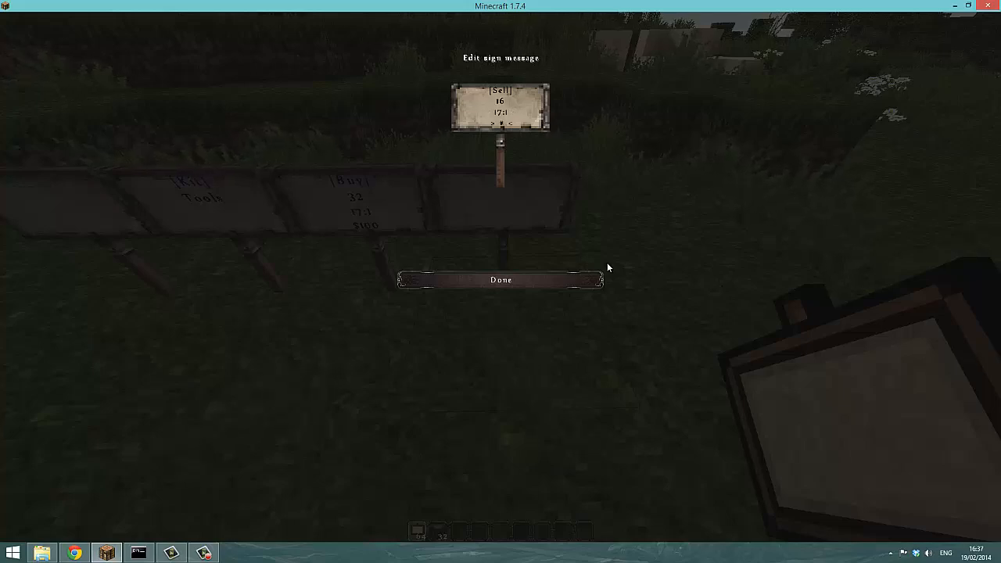
left_click(500, 279)
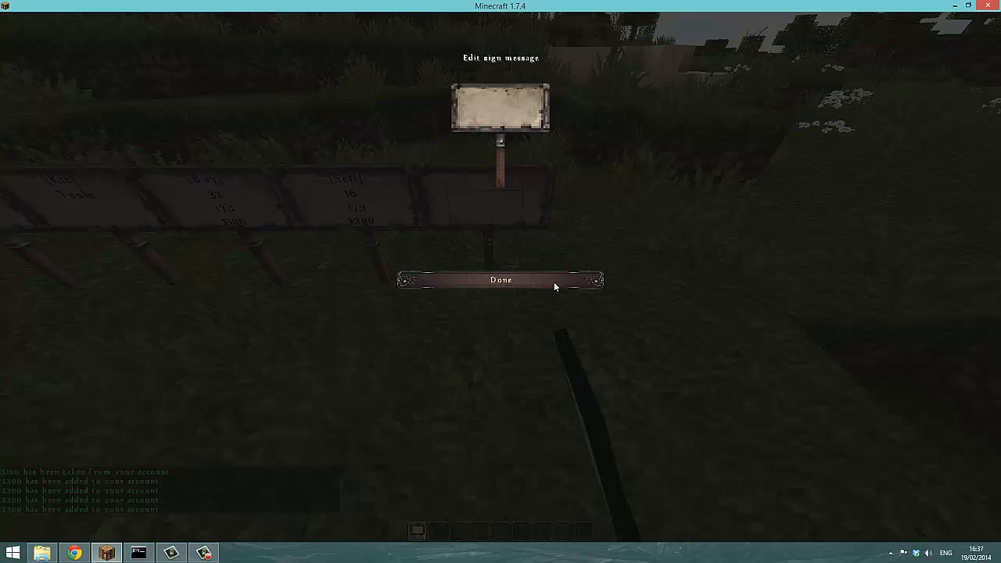
Write [Weather], [Time] Day and [Gamemode] signs and test them, switching to creative.
type("[Weather")
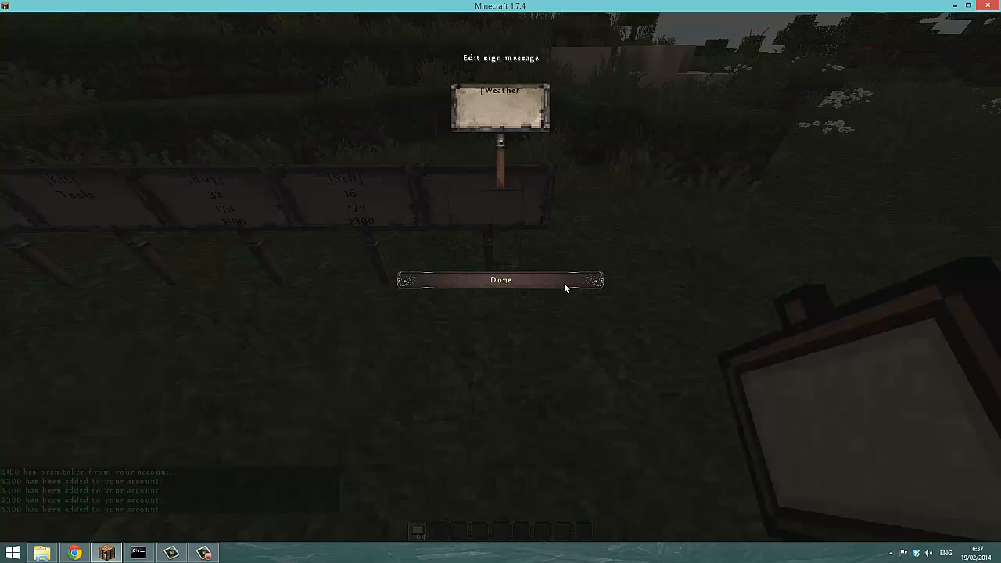
left_click(499, 280)
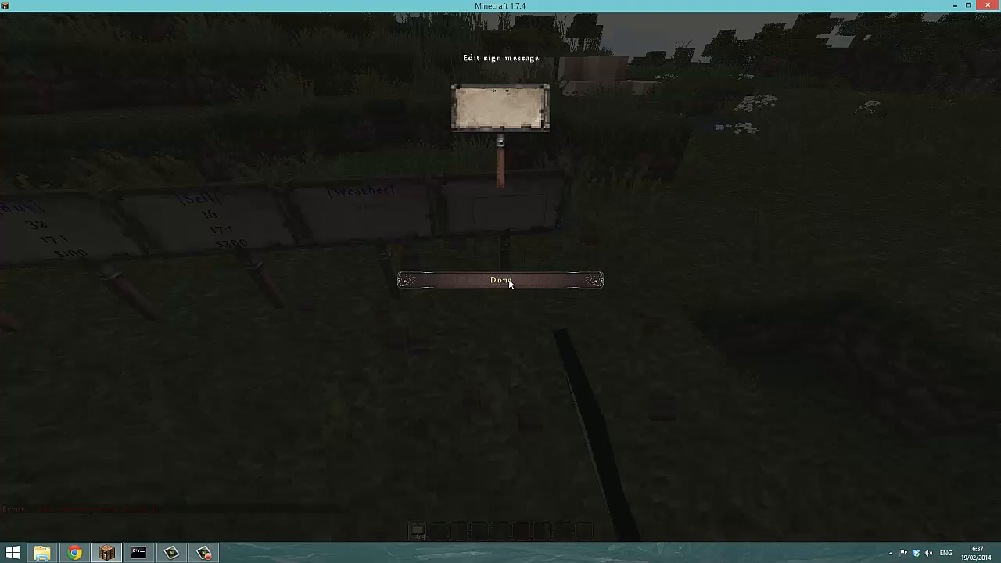
type("[Time")
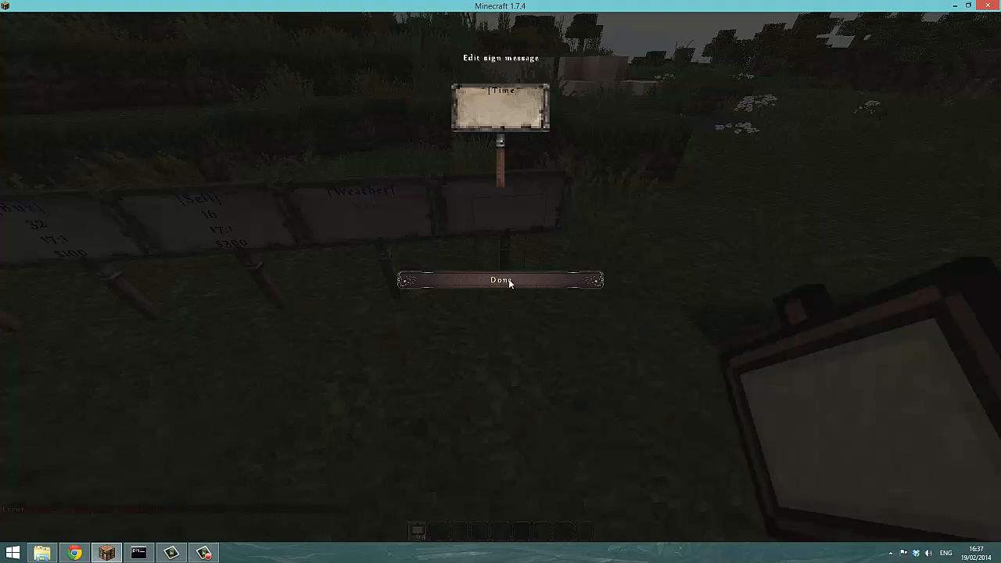
type("Da")
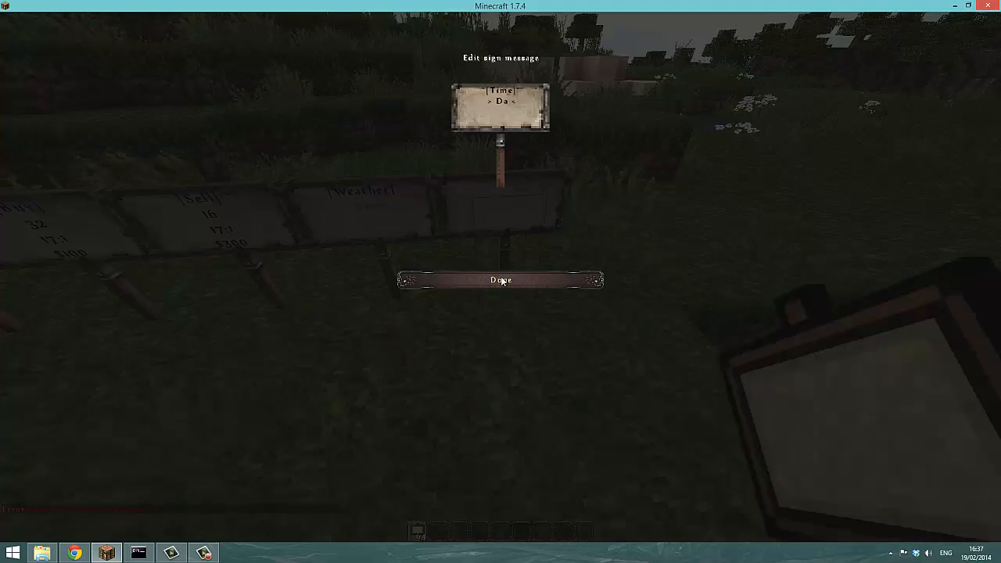
left_click(500, 279)
type("[Gamemode")
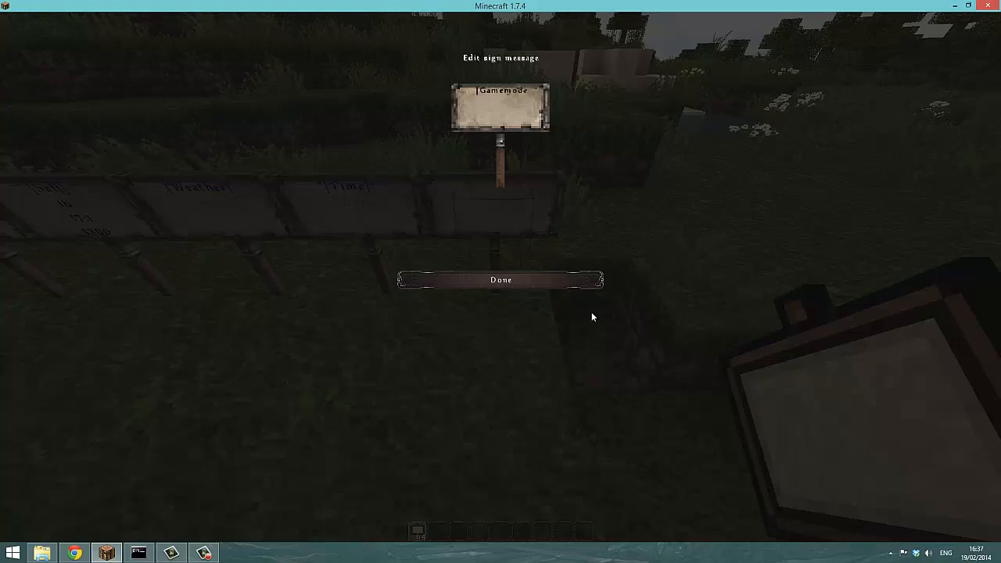
left_click(499, 279)
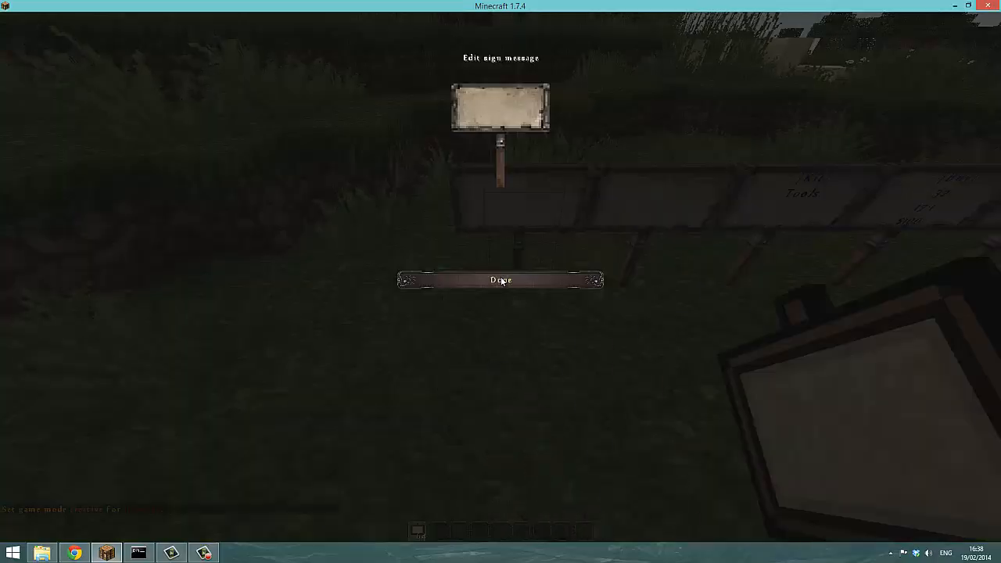
Write a [Disposal] sign at the start of the sign row.
type("Dispos")
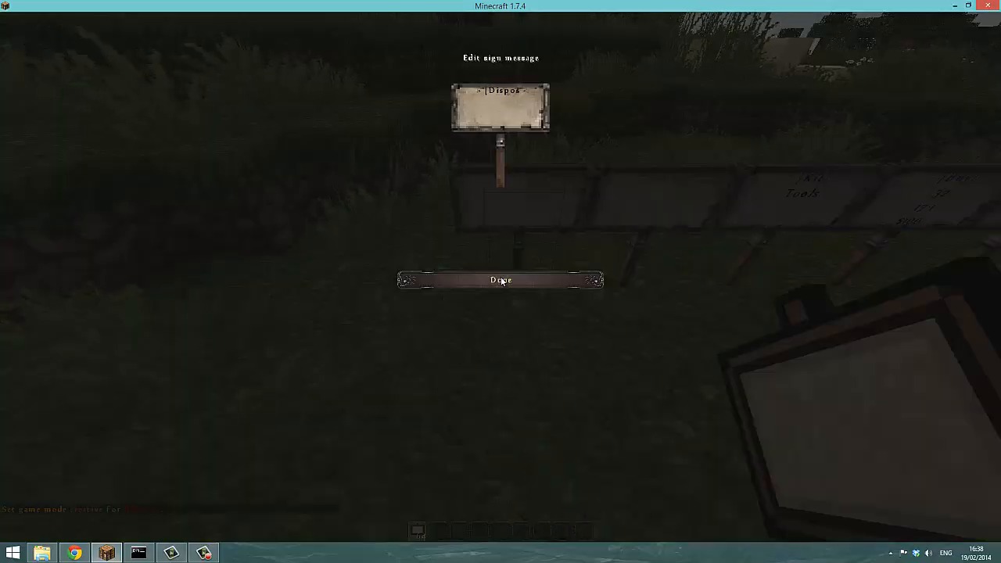
type("ak")
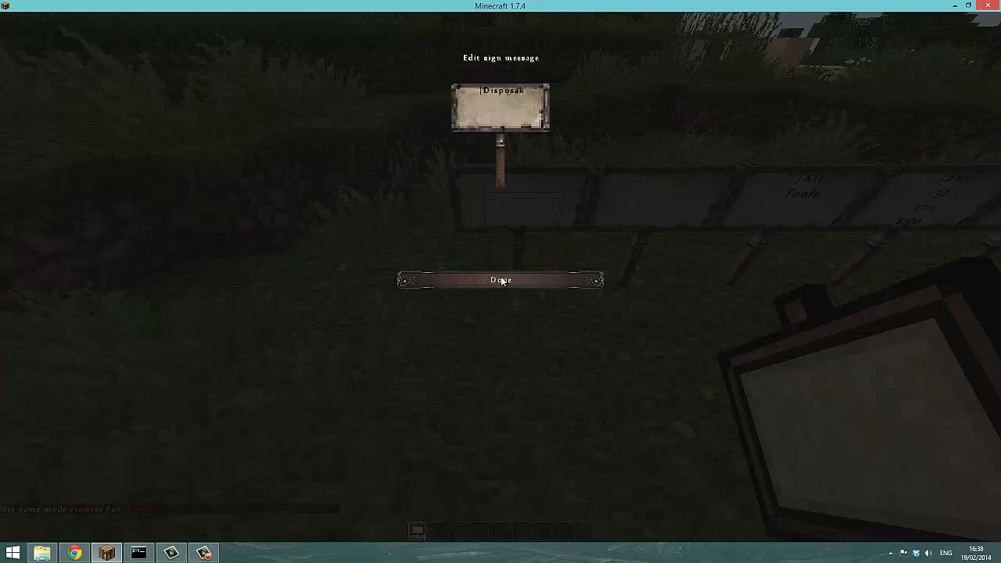
left_click(499, 280)
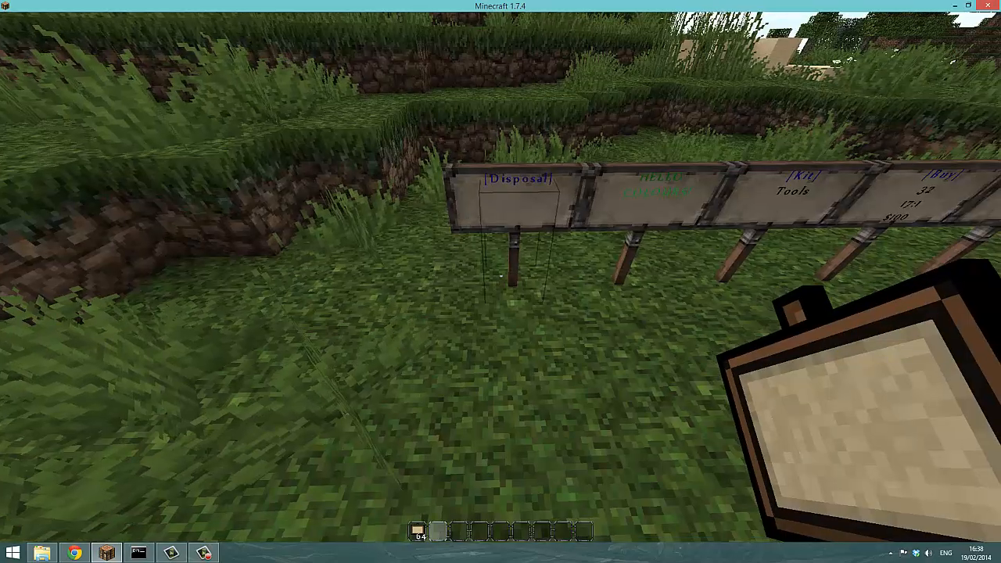
key("e")
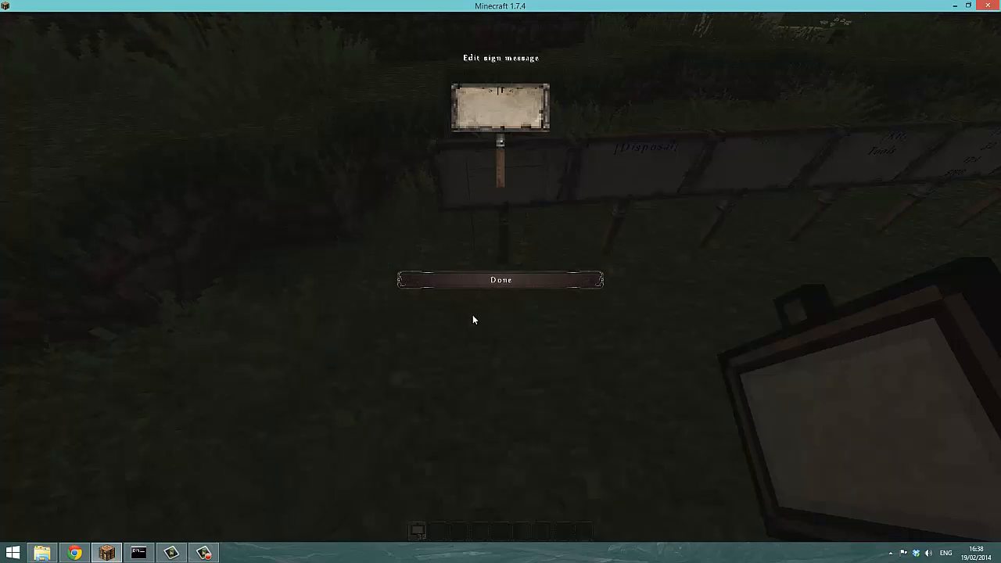
Write [Free] on line one and 12 on line two of the new sign.
type("[Free]")
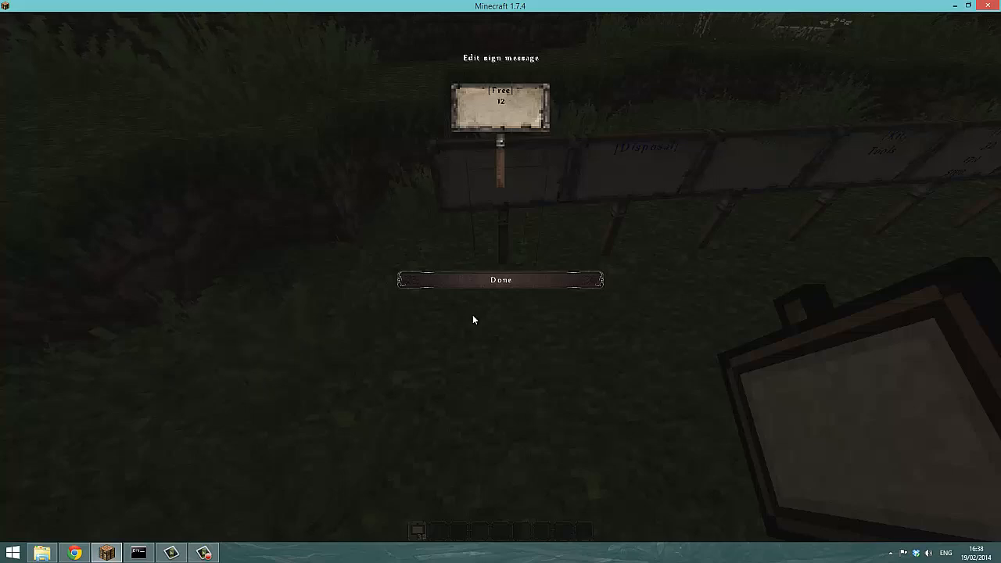